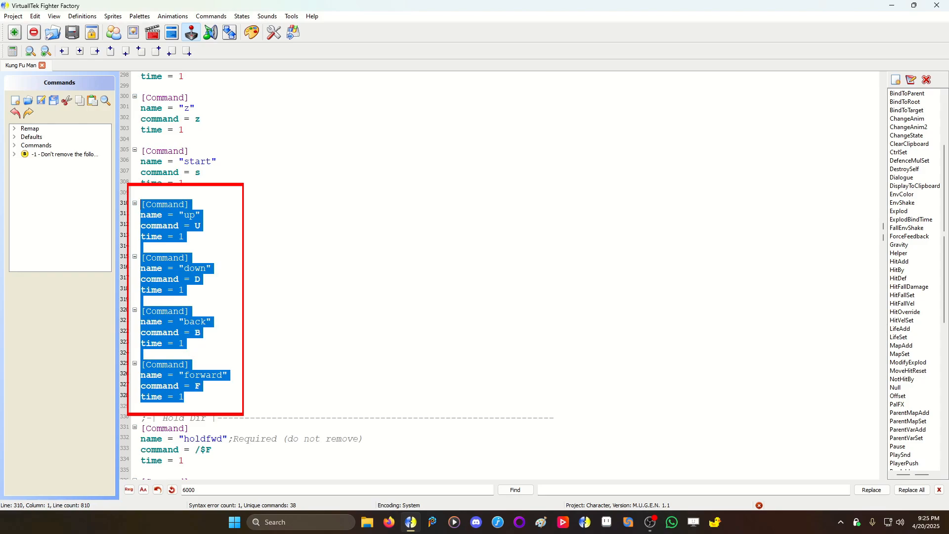
# Deselect the four single-press command blocks and scroll down the CMD file
pyautogui.click(184, 344)
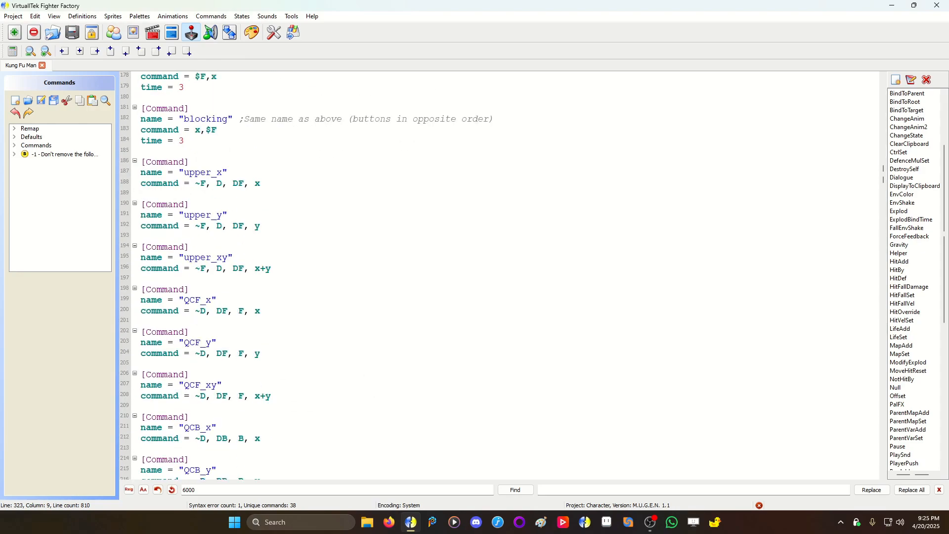
pyautogui.scroll(-3)
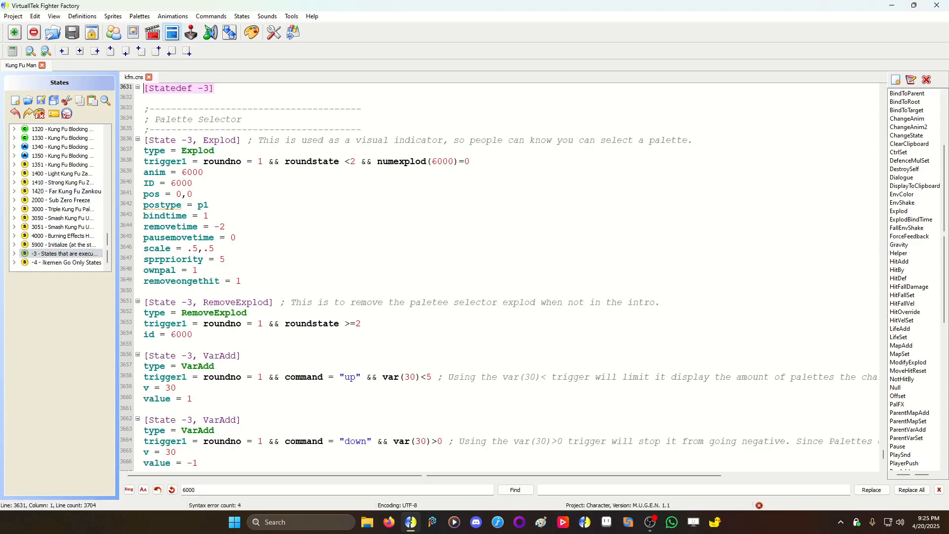
pyautogui.scroll(-3)
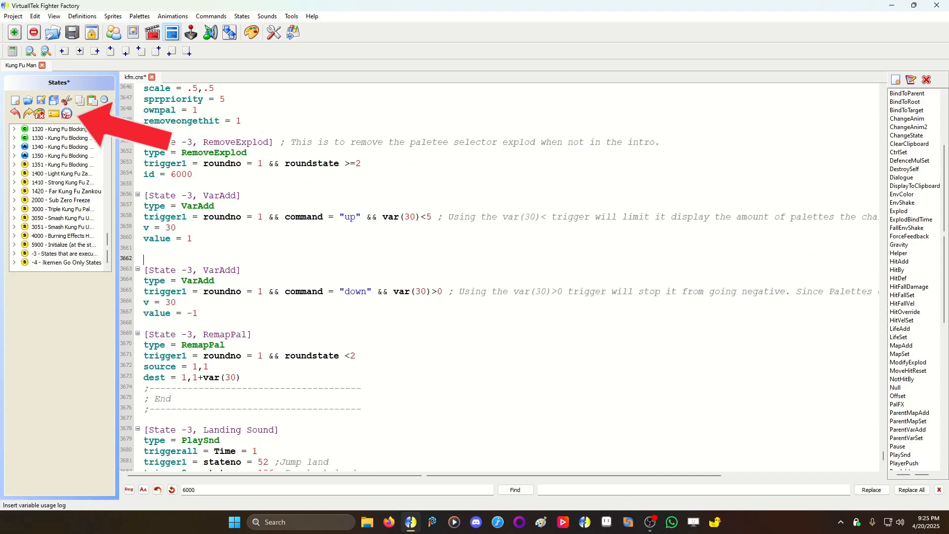
pyautogui.click(67, 114)
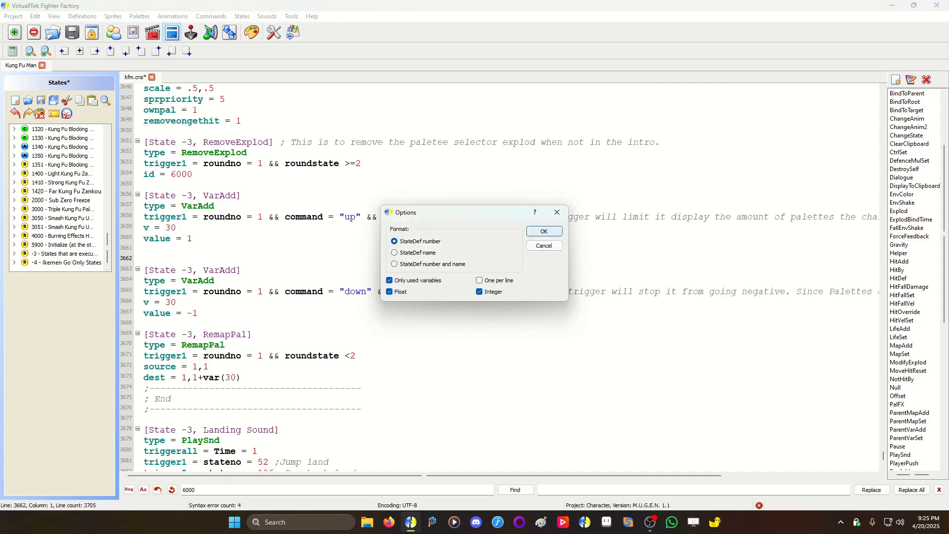
pyautogui.click(544, 232)
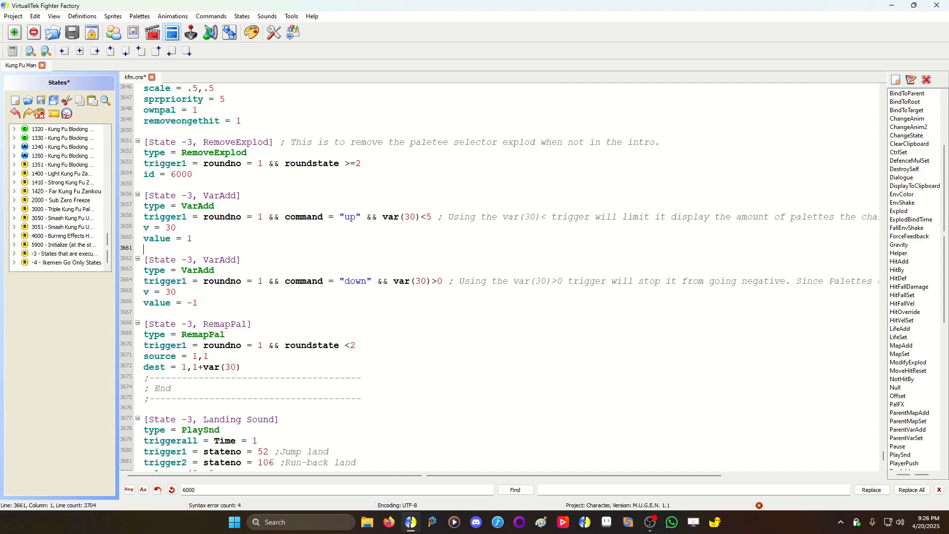
# Select variable number 30 in the VarAdd block before viewing Kung Fu Man's sprites
pyautogui.moveTo(392, 281); pyautogui.dragTo(442, 281)
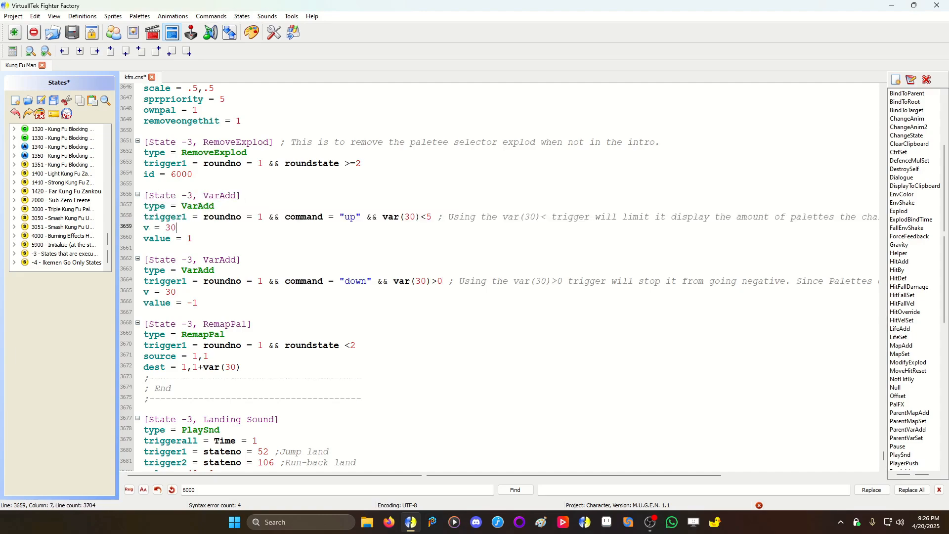
pyautogui.doubleClick(404, 216)
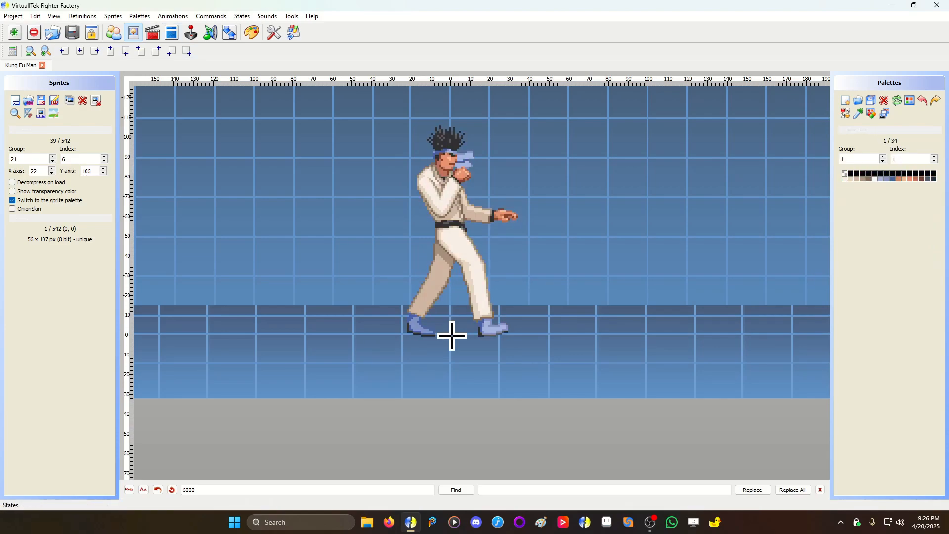
# Return to the kfm.cns States editor showing the Statedef -3 RemapPal block
pyautogui.click(173, 32)
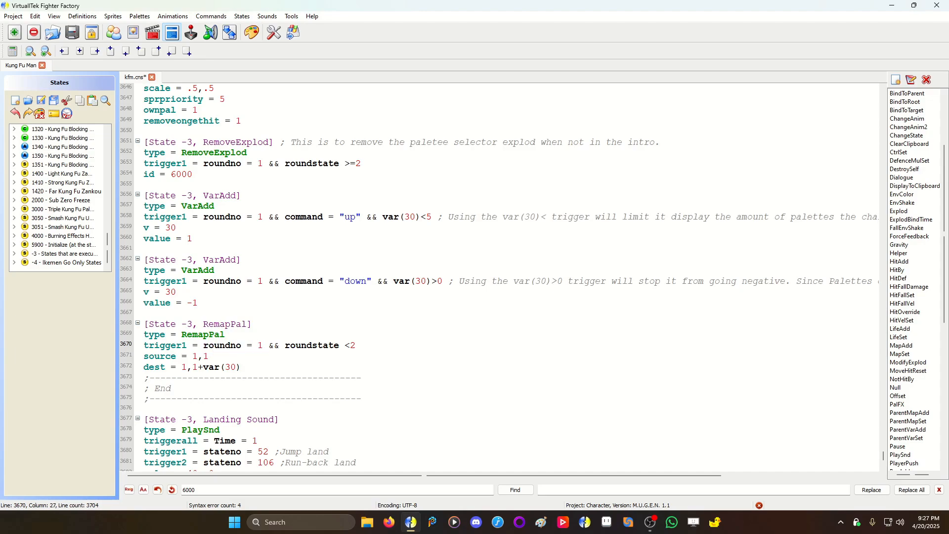
# Mark the RemapPal dest line and show animation 6000, the Select Palette indicator
pyautogui.moveTo(285, 345); pyautogui.dragTo(356, 345)
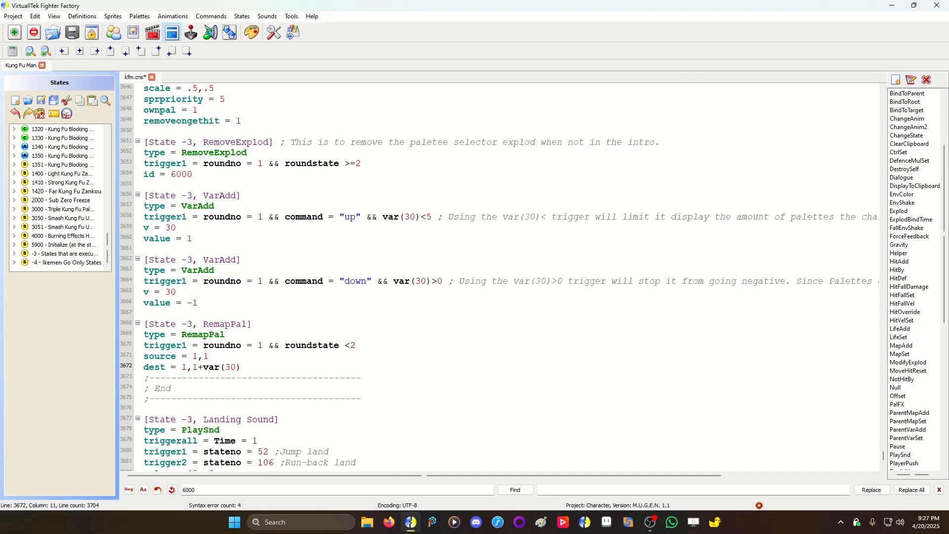
pyautogui.click(198, 367)
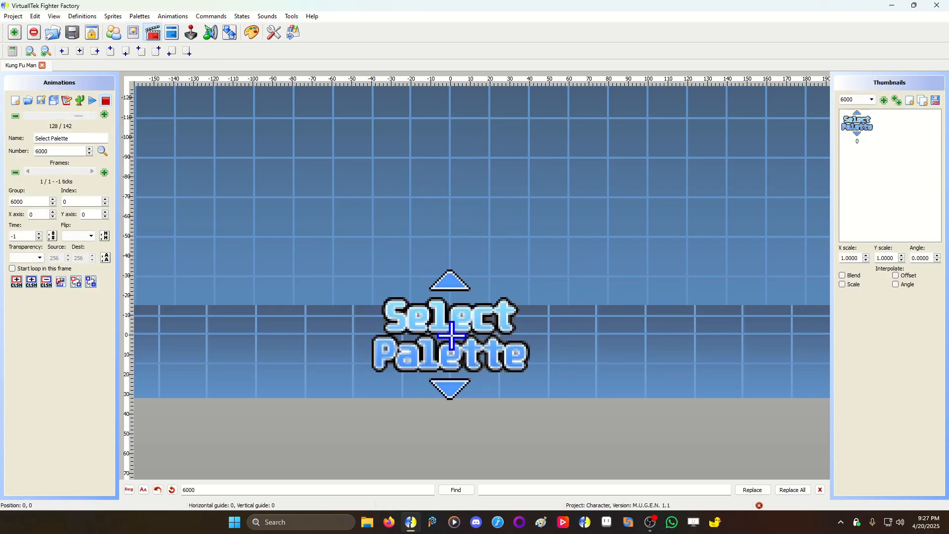
# Return to the state code and cancel the Run in M.U.G.E.N. target choice
pyautogui.click(172, 32)
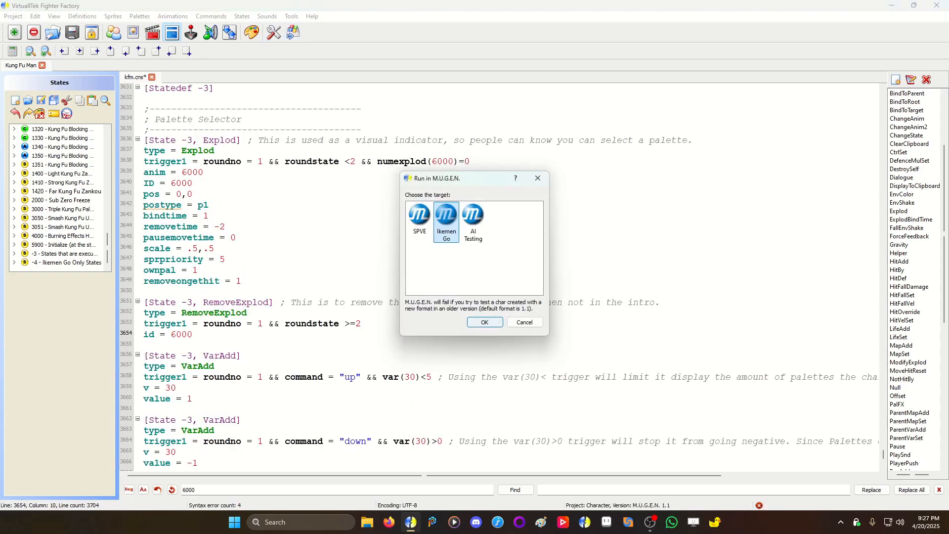
pyautogui.click(485, 323)
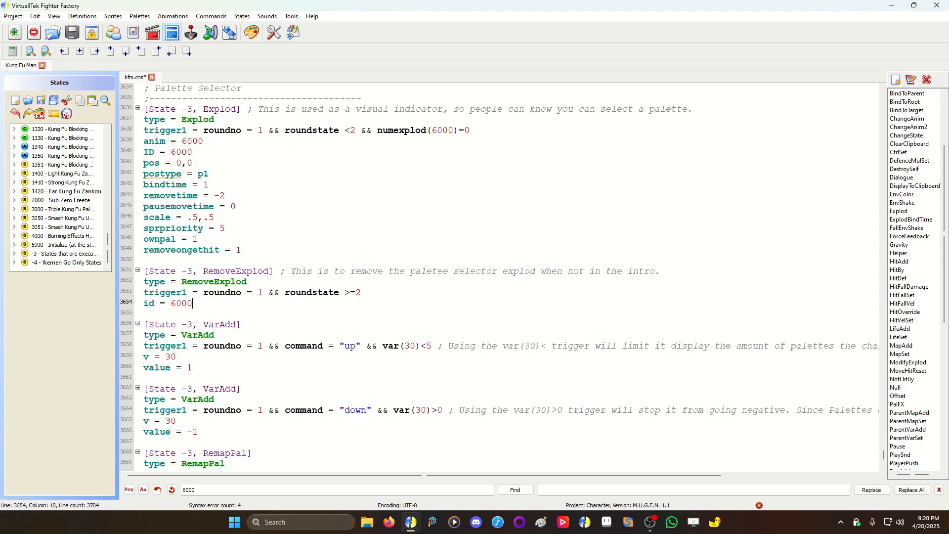
# Mark the RemoveExplod id 6000 and check palno in the commented dest line
pyautogui.click(59, 245)
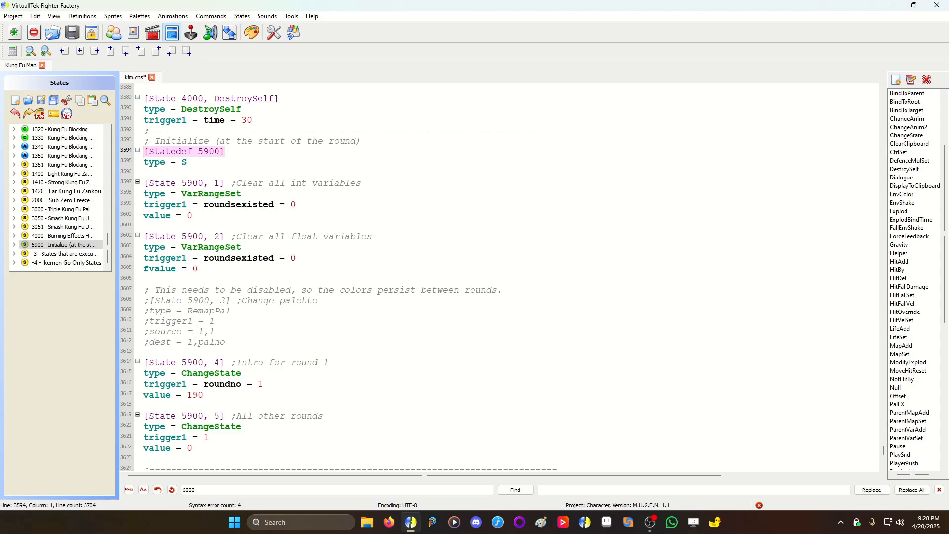
pyautogui.doubleClick(211, 341)
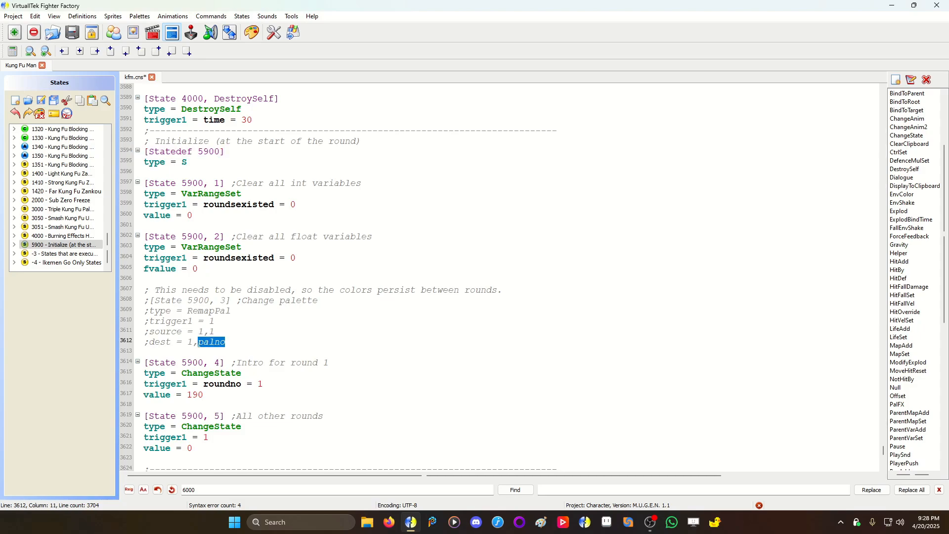
pyautogui.click(225, 342)
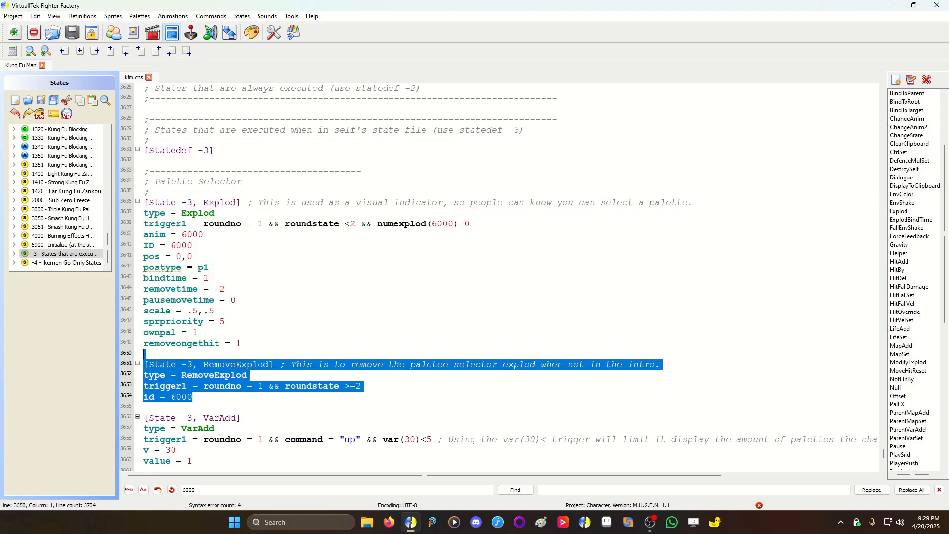
# Jump to Initialize state 5900 and highlight its commented-out RemapPal palette reset block
pyautogui.click(59, 244)
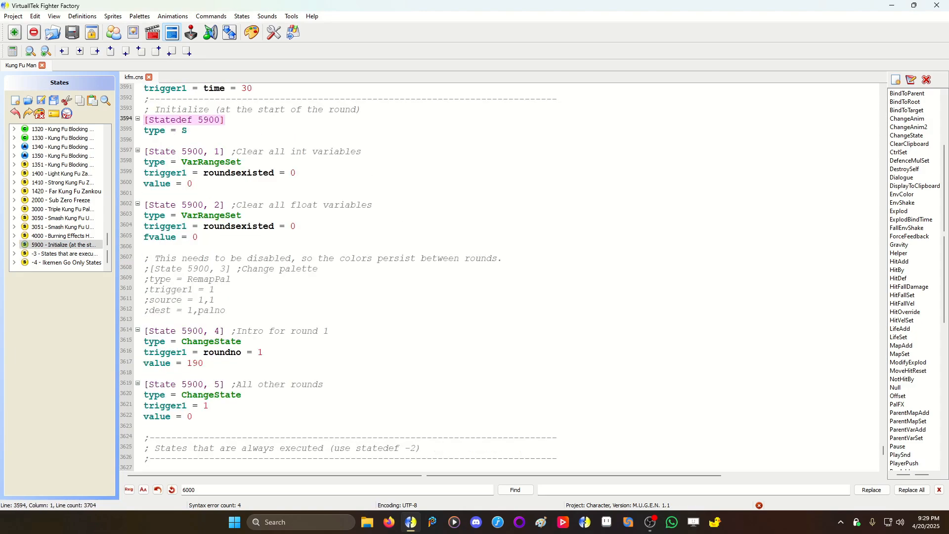
pyautogui.moveTo(144, 257); pyautogui.dragTo(226, 310)
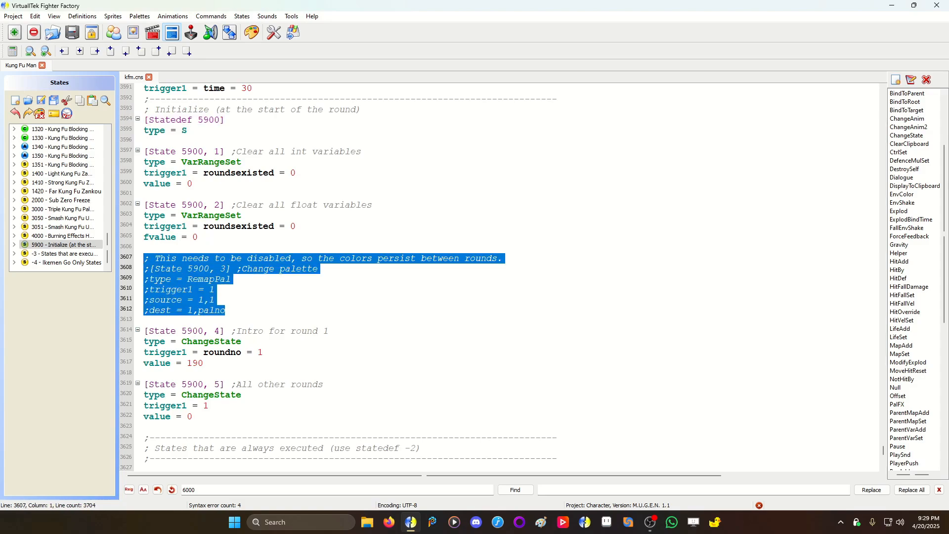